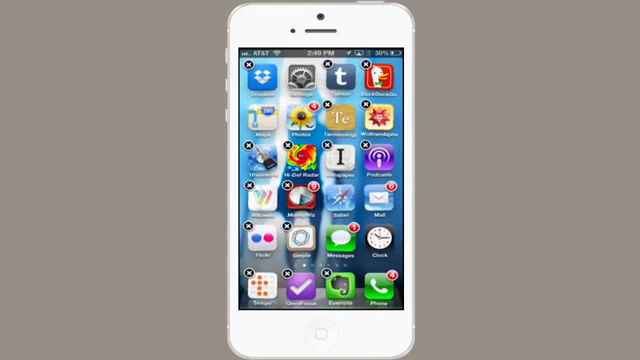
# - Search the phone in Spotlight for 'light', surfacing Lighty and Afterlight in the results
pyautogui.click(320, 332)
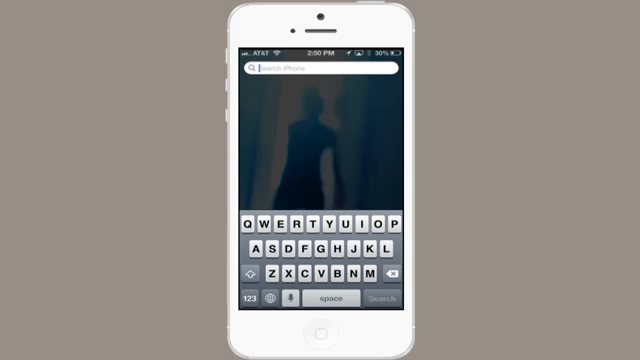
pyautogui.click(256, 228)
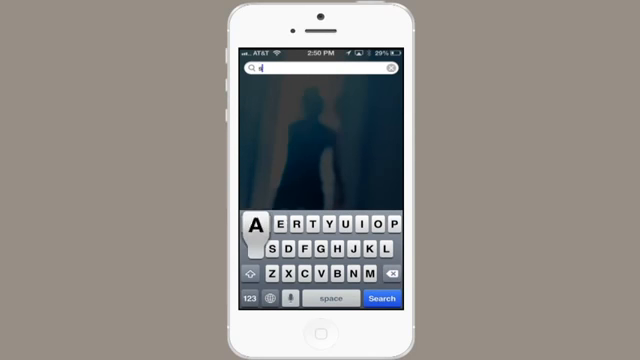
pyautogui.click(388, 68)
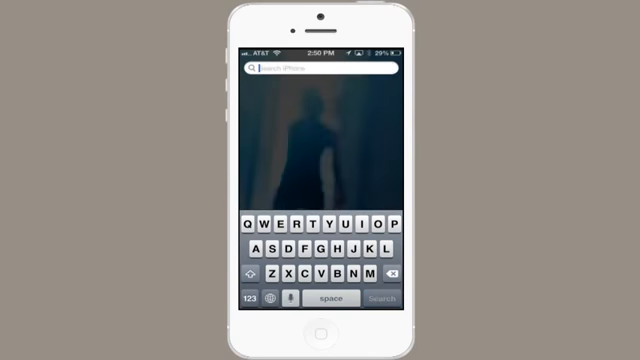
pyautogui.write('s')
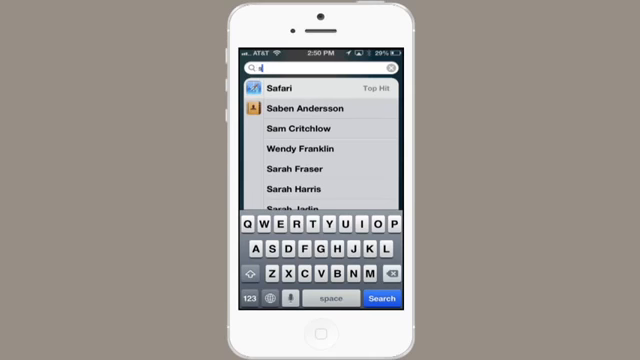
pyautogui.write('light')
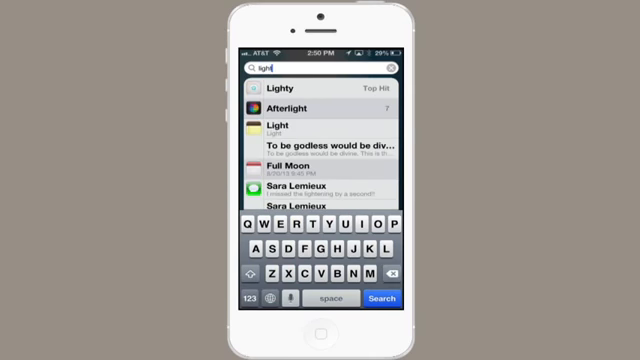
pyautogui.click(388, 66)
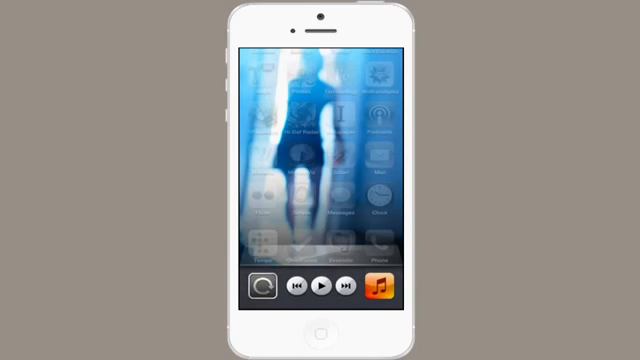
# - Show the AirPlay destinations from the tray's volume page: iPhone, Apple TV and MacBook Pro
pyautogui.click(264, 288)
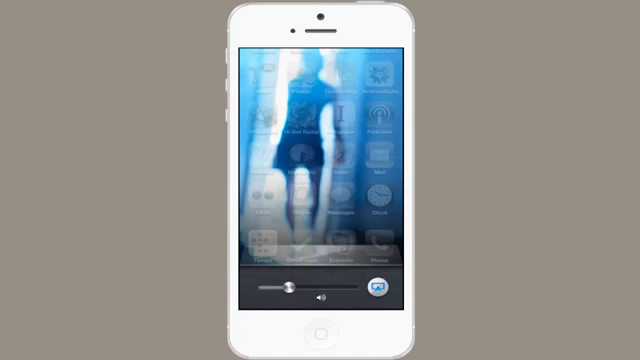
pyautogui.click(380, 288)
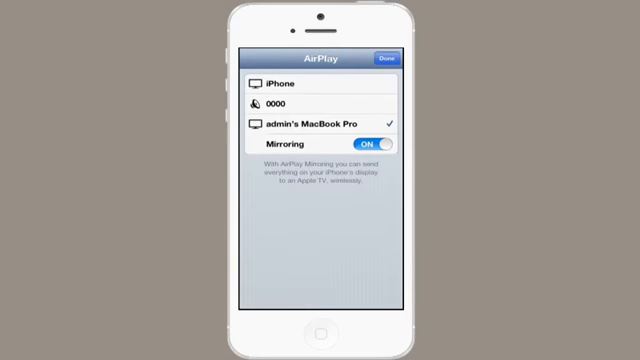
# - Dismiss the AirPlay destination list with Done and return to the home screen
pyautogui.click(388, 56)
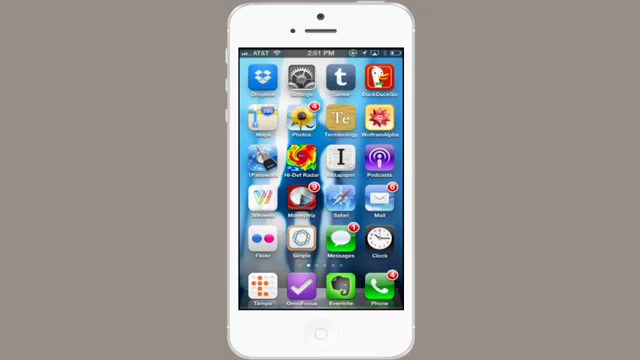
# - Launch Safari on Apple's iPod support page, peek at its address and cancel editing
pyautogui.click(344, 212)
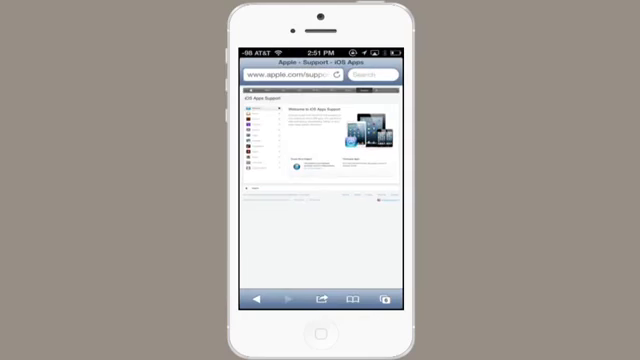
pyautogui.click(290, 78)
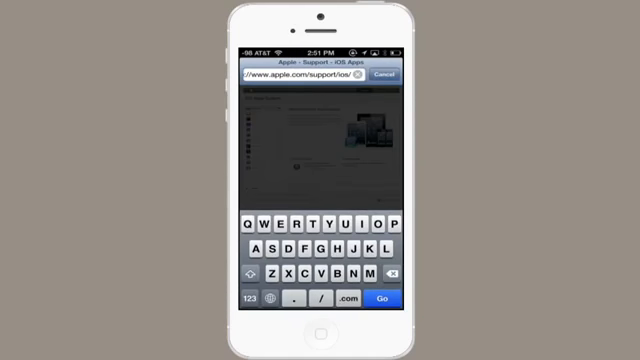
pyautogui.click(388, 296)
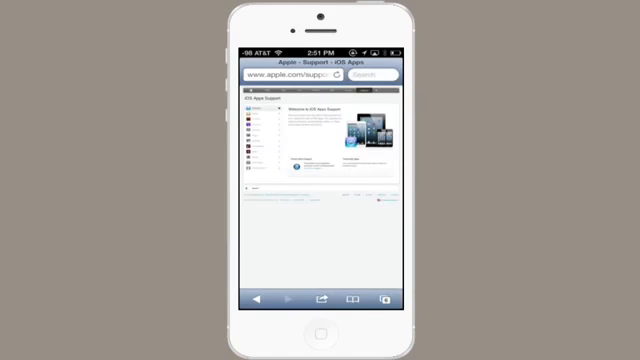